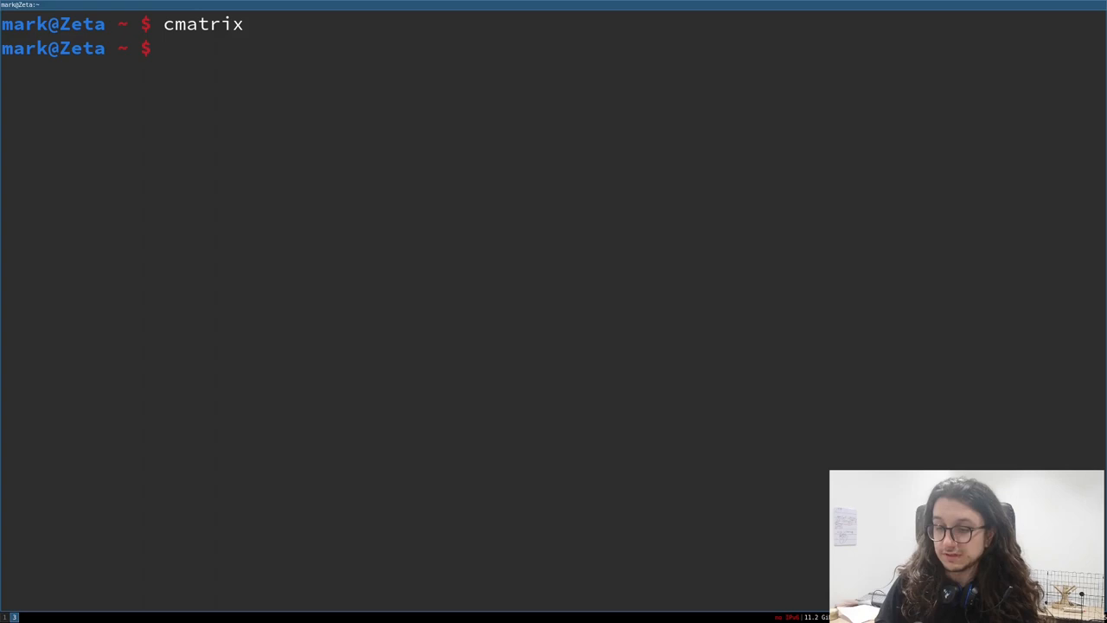
# Launch the htop process monitor from the shell prompt
pyautogui.write('ho')
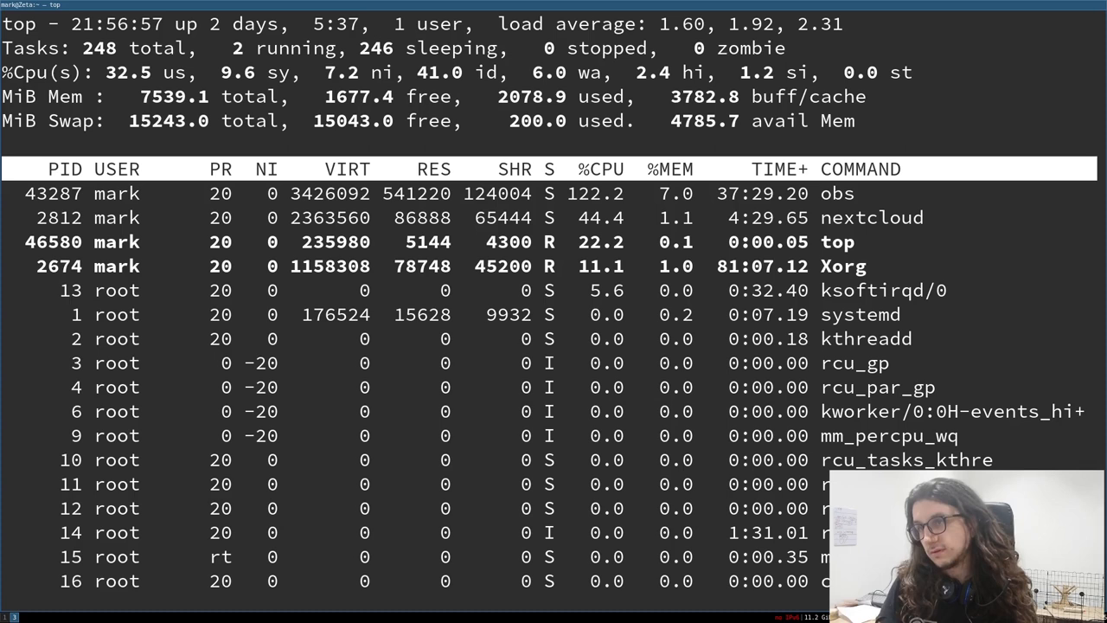
pyautogui.write('htop')
pyautogui.write('xmatrix')
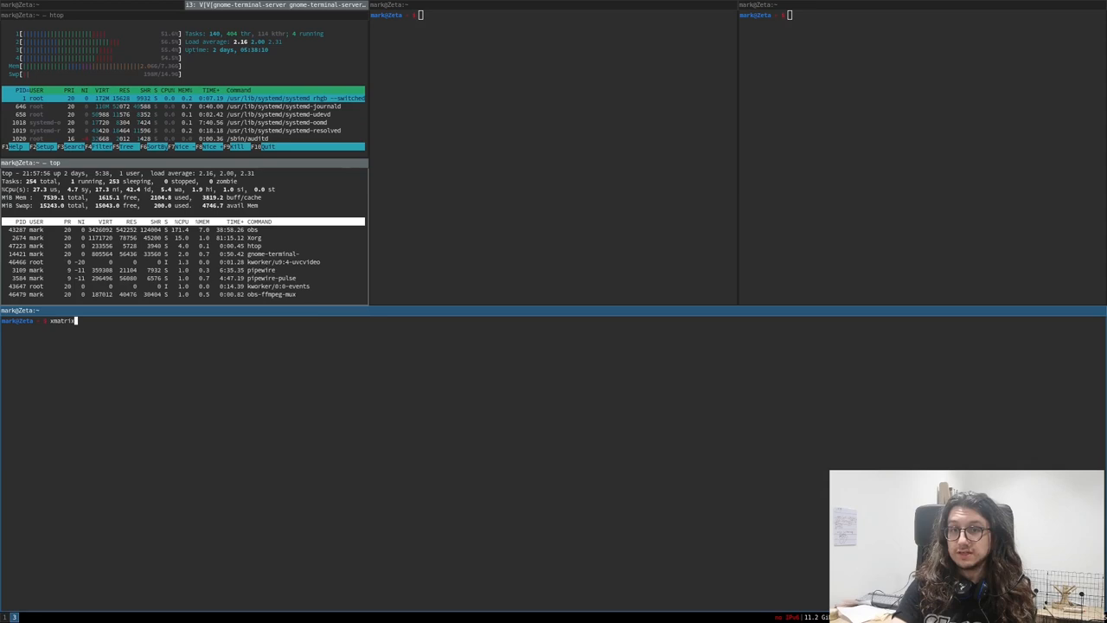
# Start cmatrix falling characters in the bottom pane and run the next tiled command
pyautogui.press('Return')
pyautogui.write('vim /etc/profile')
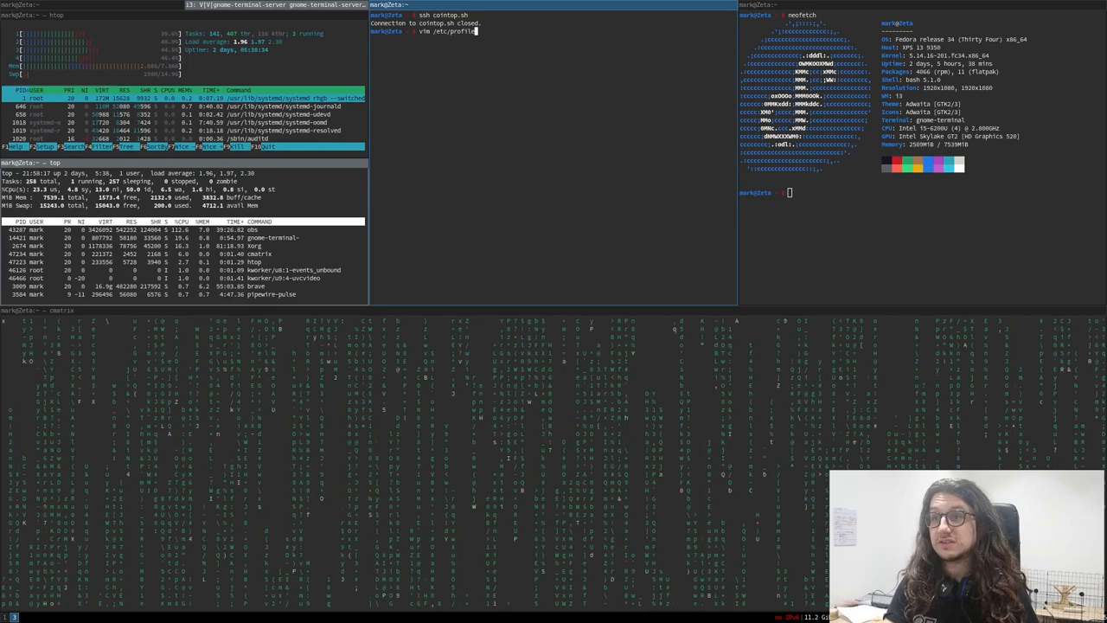
pyautogui.press('Return')
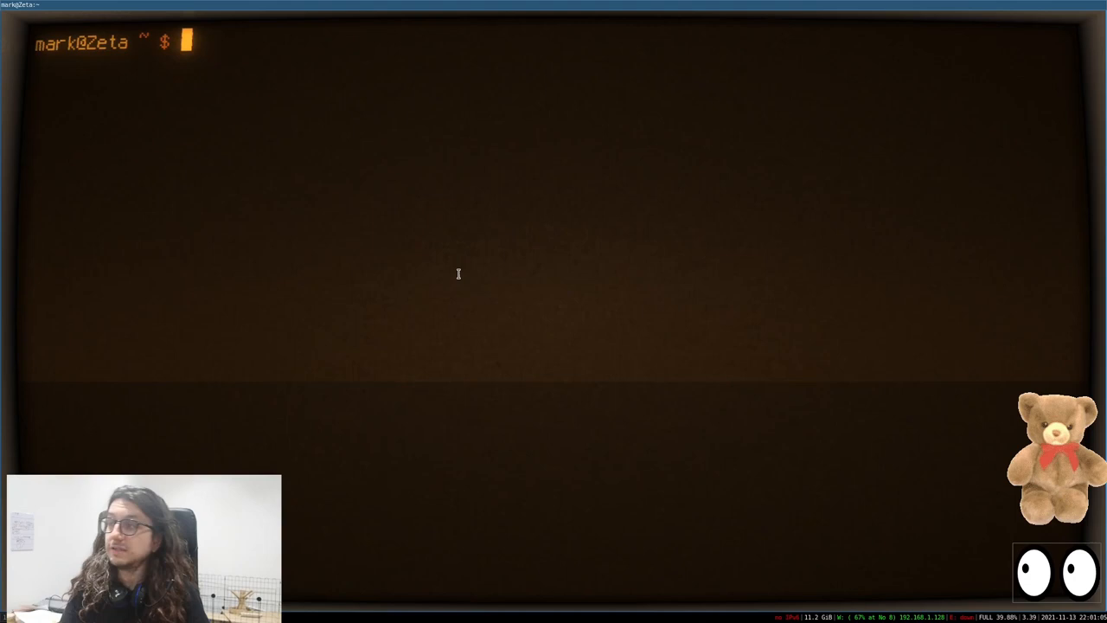
# Enter the ssh cointop.sh command at the cool-retro-term prompt
pyautogui.write('ssh cointop.sh')
pyautogui.write('htop')
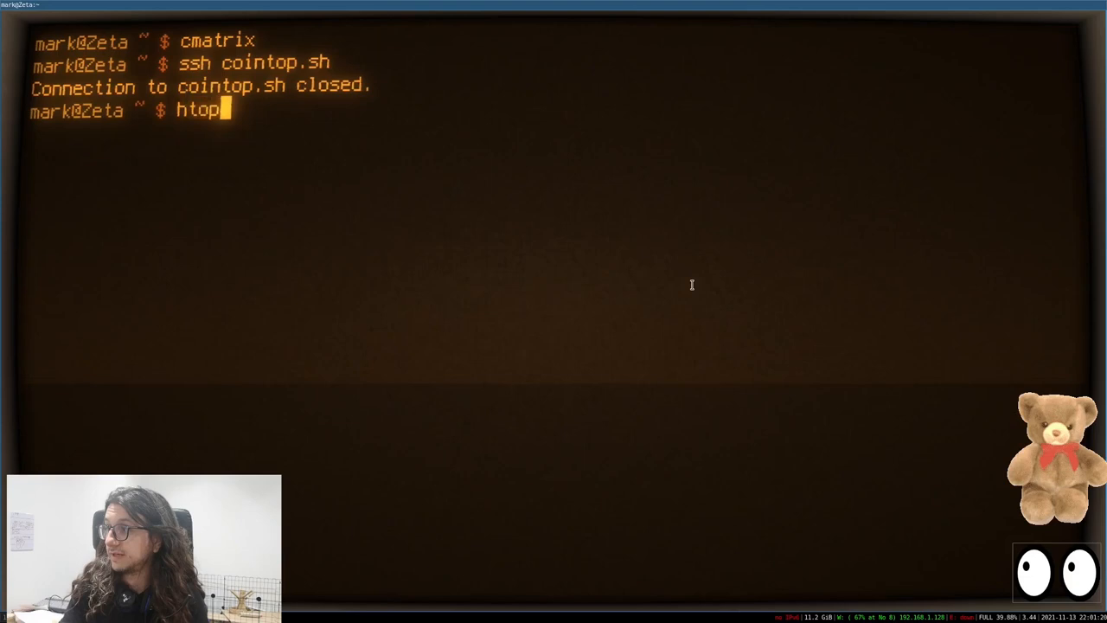
pyautogui.press('Return')
pyautogui.write('curl wttr.in/jers')
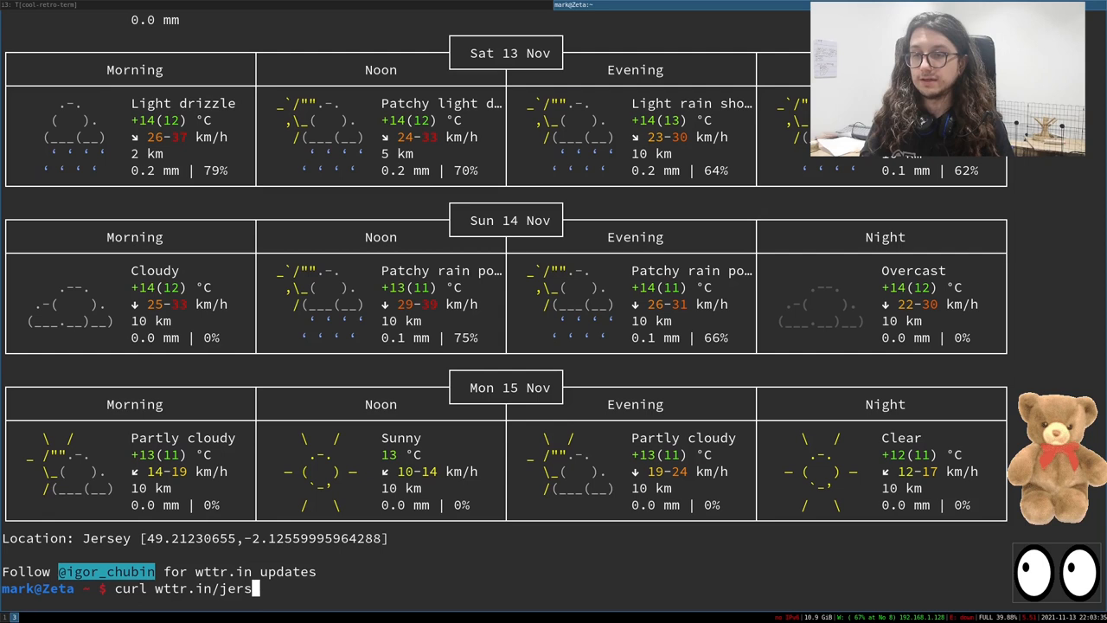
# Clear the Jersey weather forecast from the screen for a fresh prompt
pyautogui.press('Return')
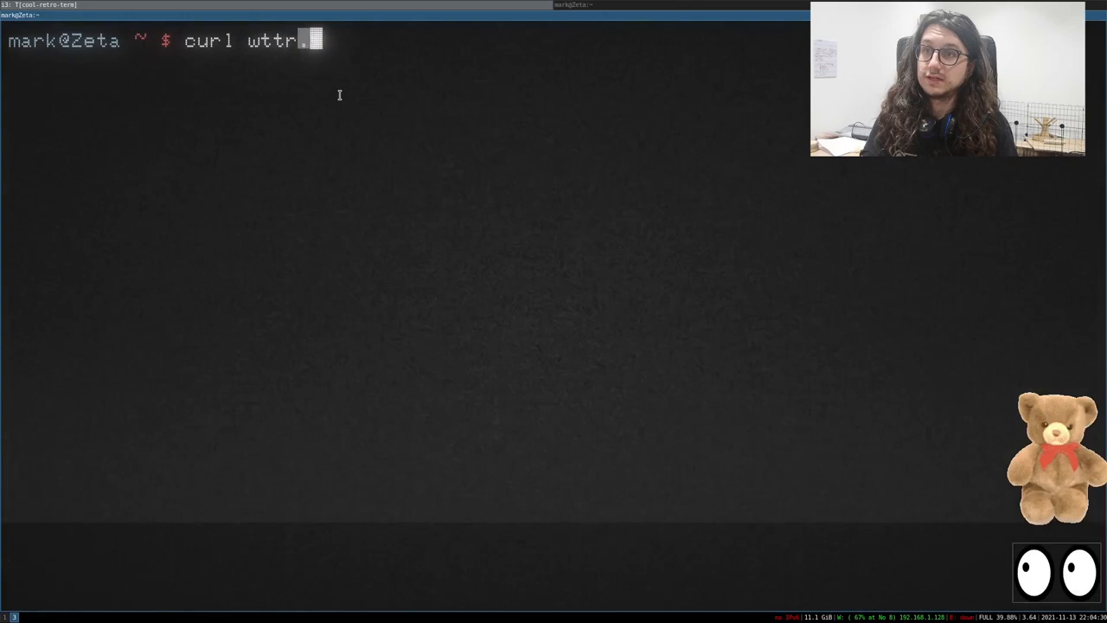
# Run the green ASCII-art animation via curl, then interrupt it with Ctrl+C
pyautogui.press('Return')
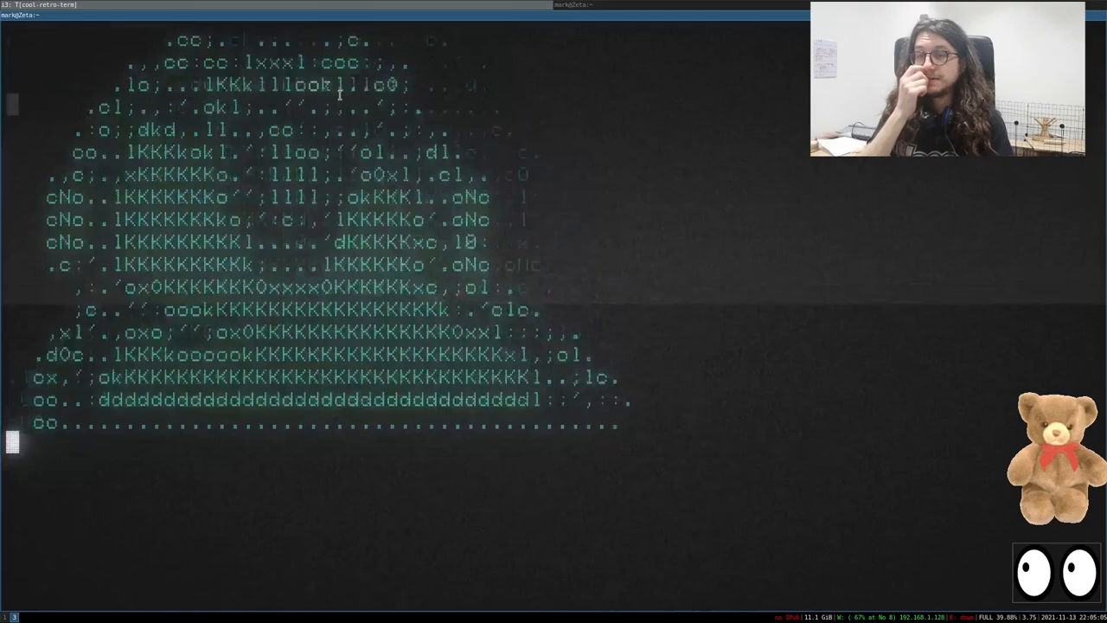
pyautogui.press('ctrl+c')
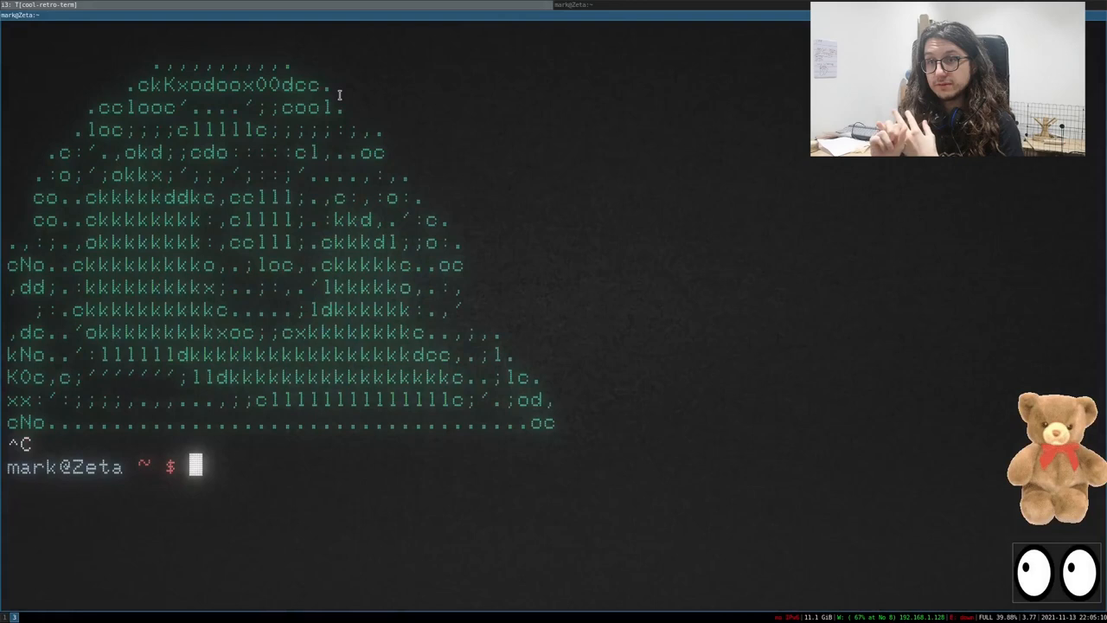